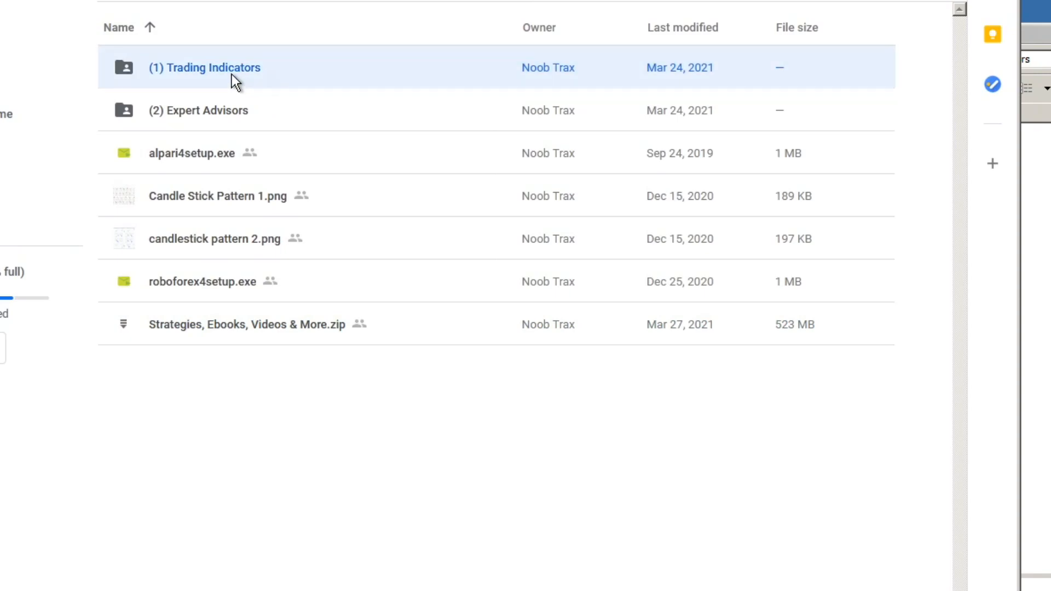
Register a RoboForex-DemoPro forex-USD demo account with 5000 USD deposit and 1:500 leverage
double_click(206, 68)
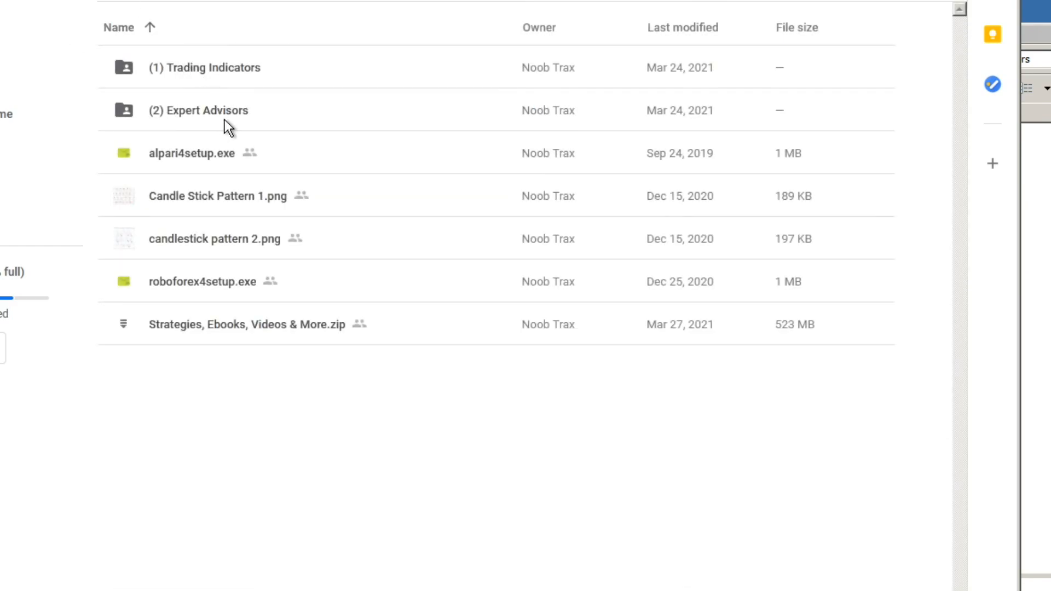
left_click(199, 110)
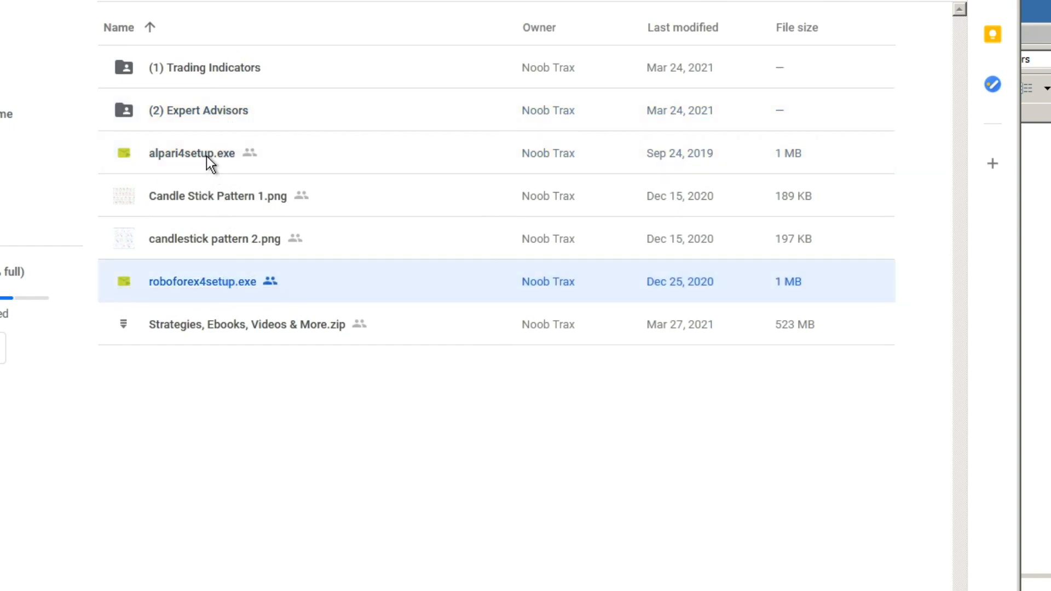
left_click(193, 153)
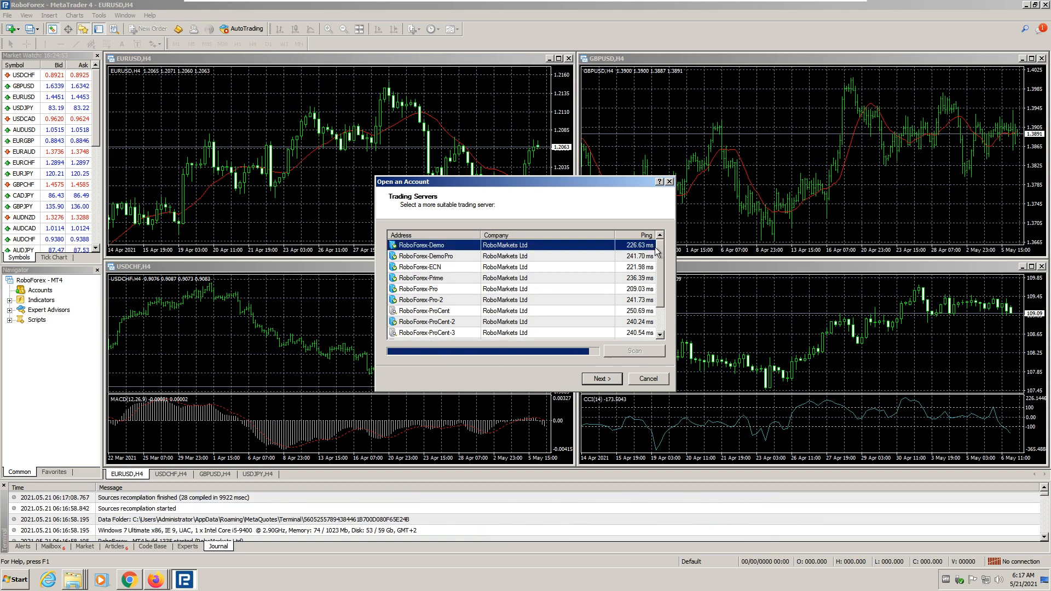
left_click(602, 379)
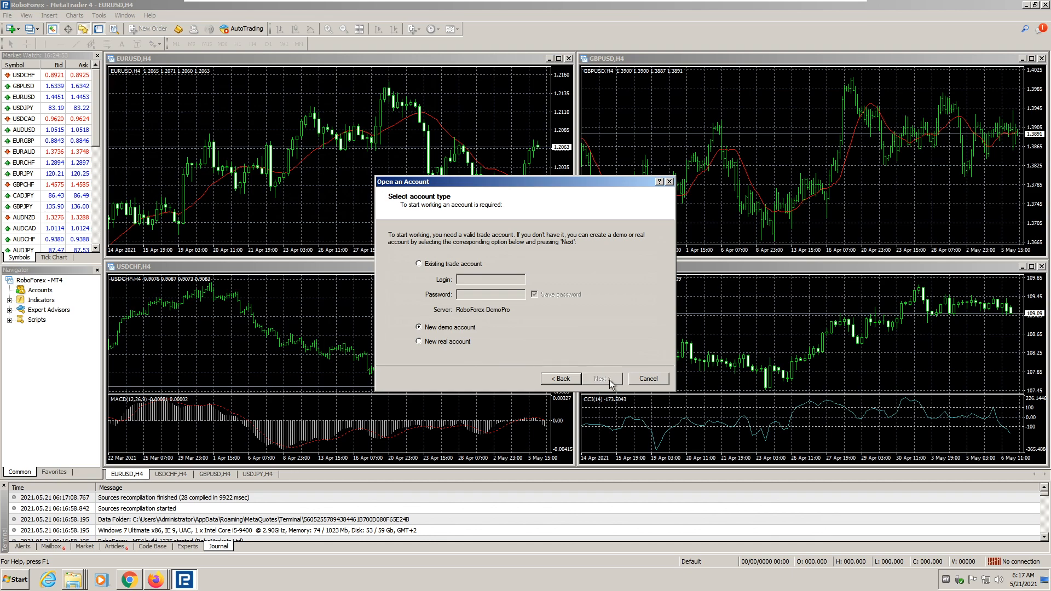
left_click(602, 379)
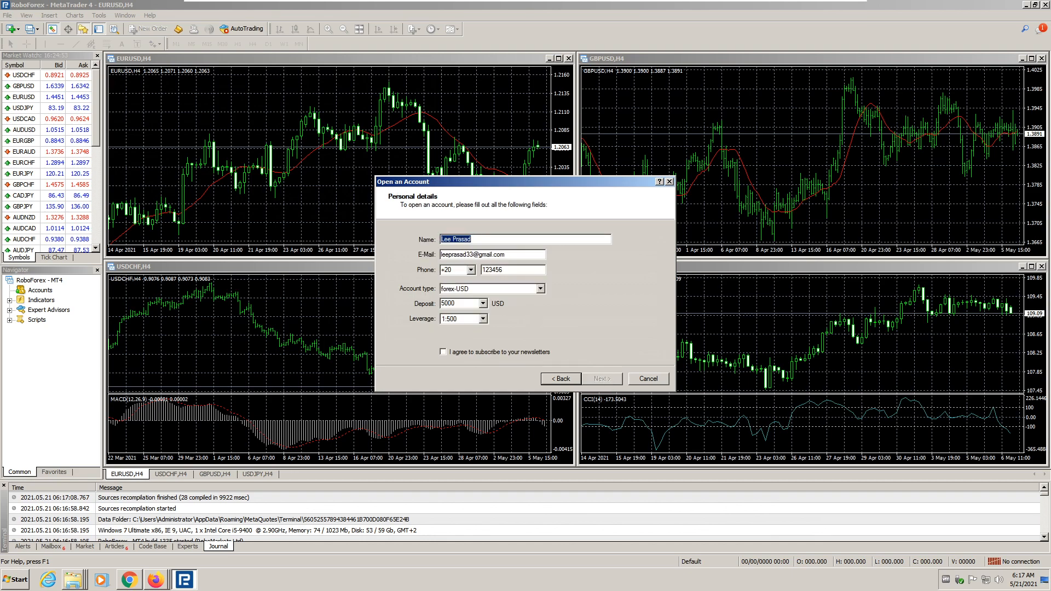
mouse_move(490, 296)
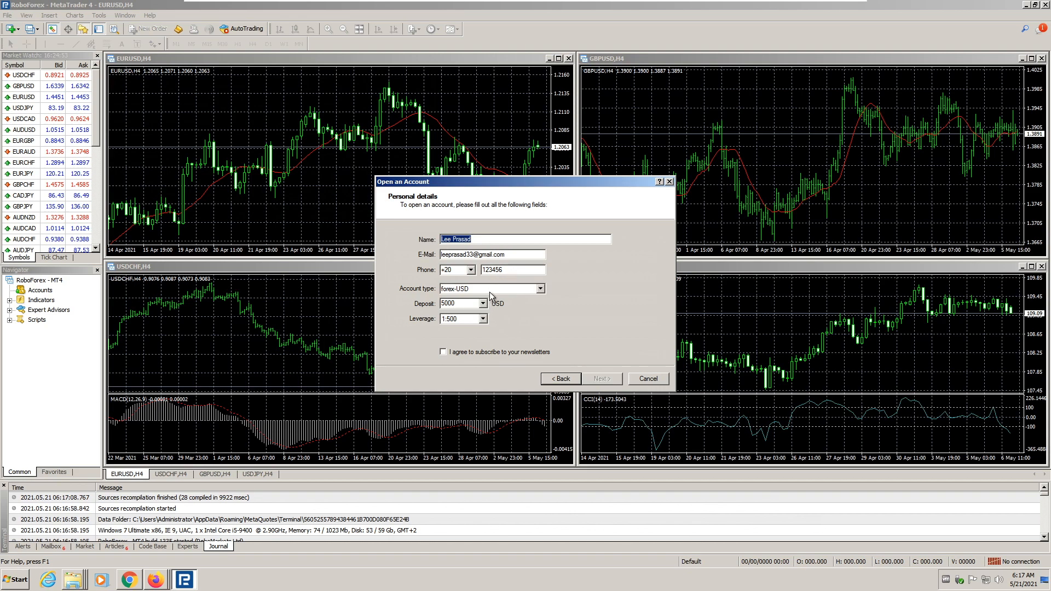
left_click(442, 352)
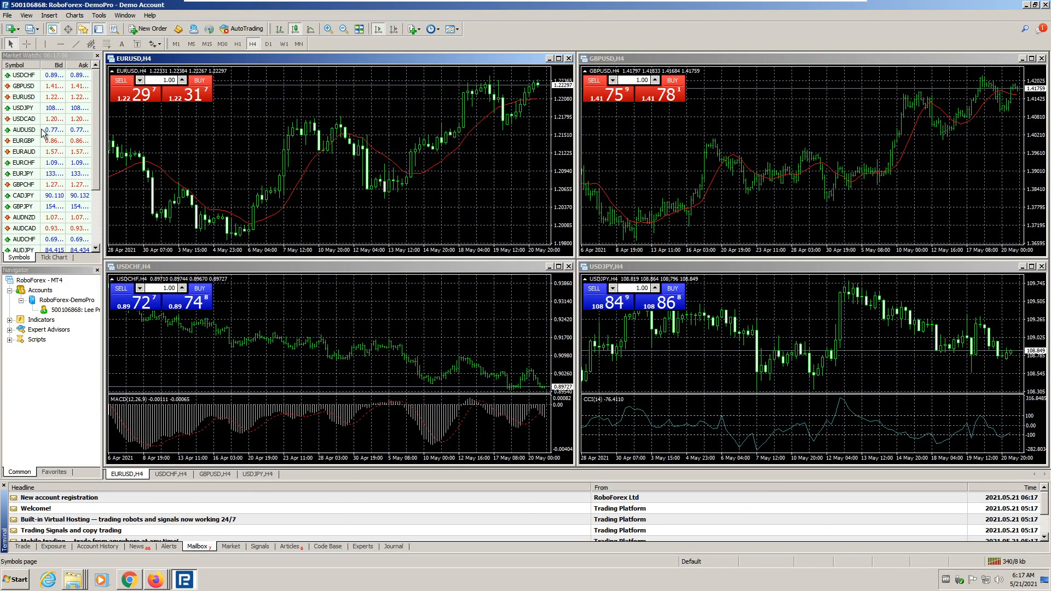
right_click(43, 133)
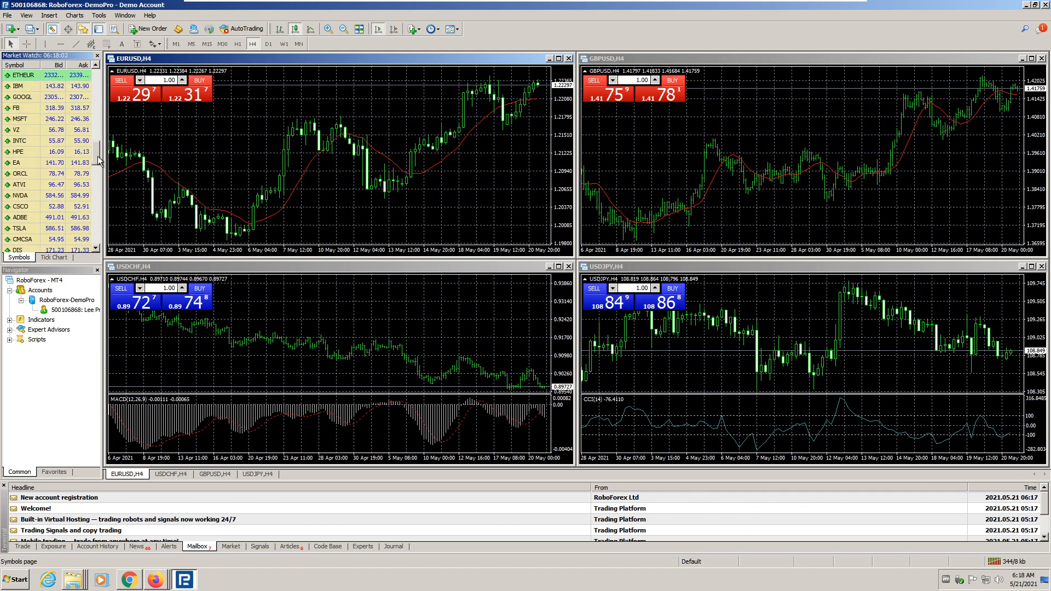
scroll("down", 3)
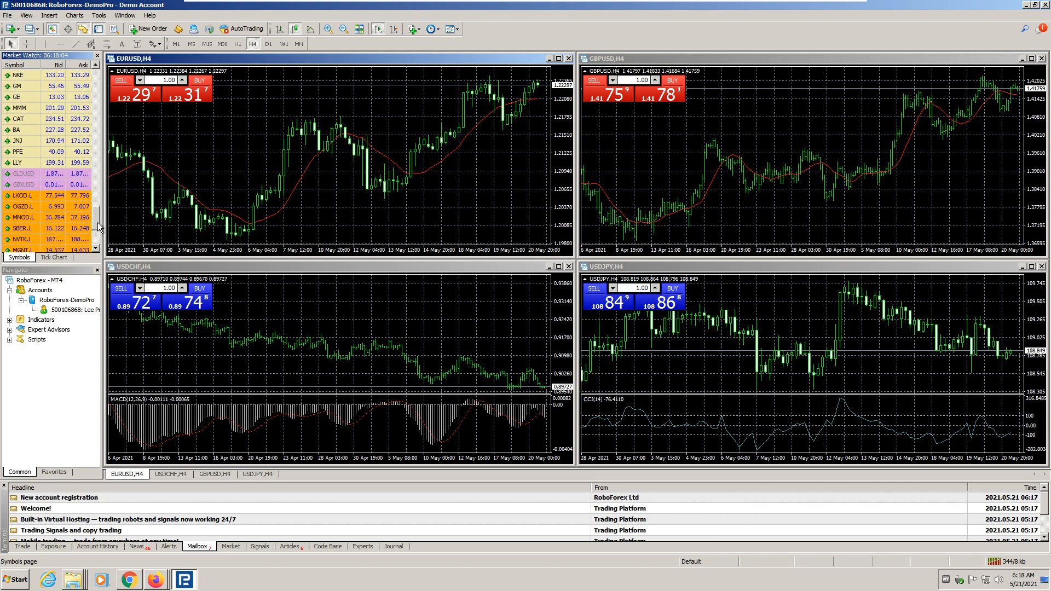
scroll("down", 3)
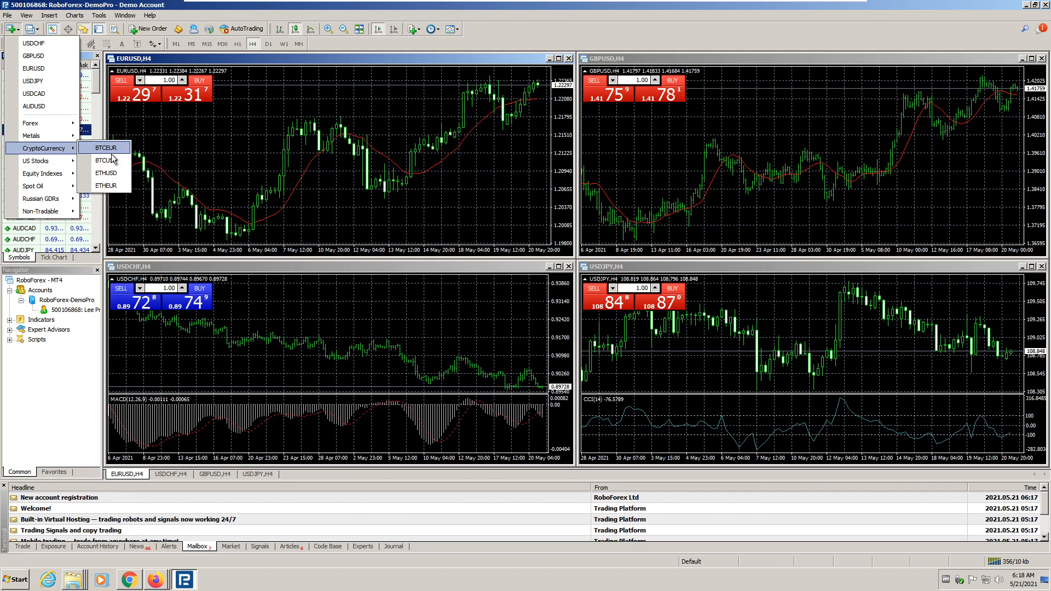
mouse_move(53, 163)
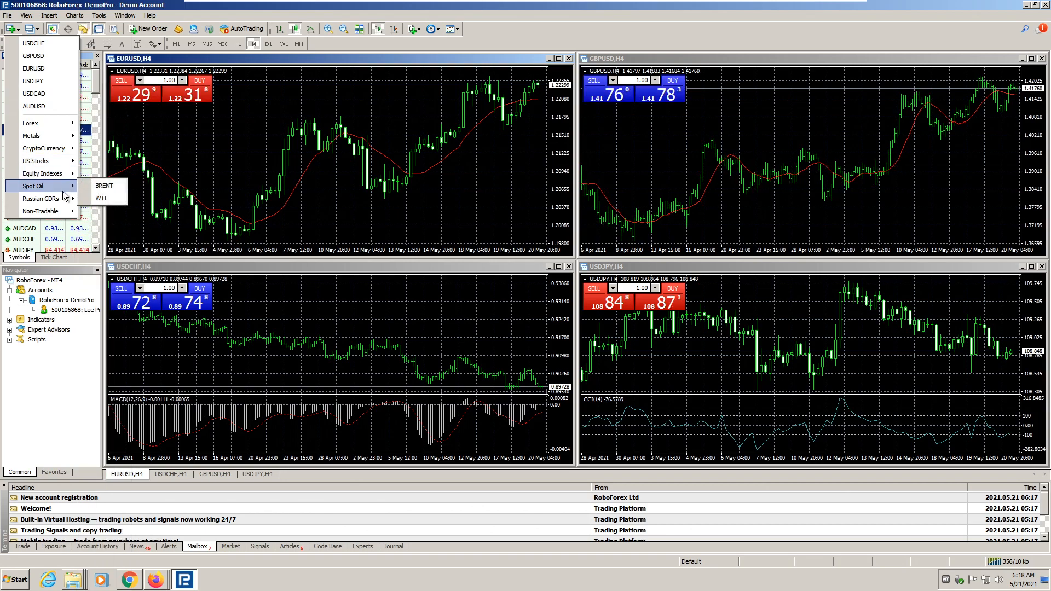
mouse_move(33, 161)
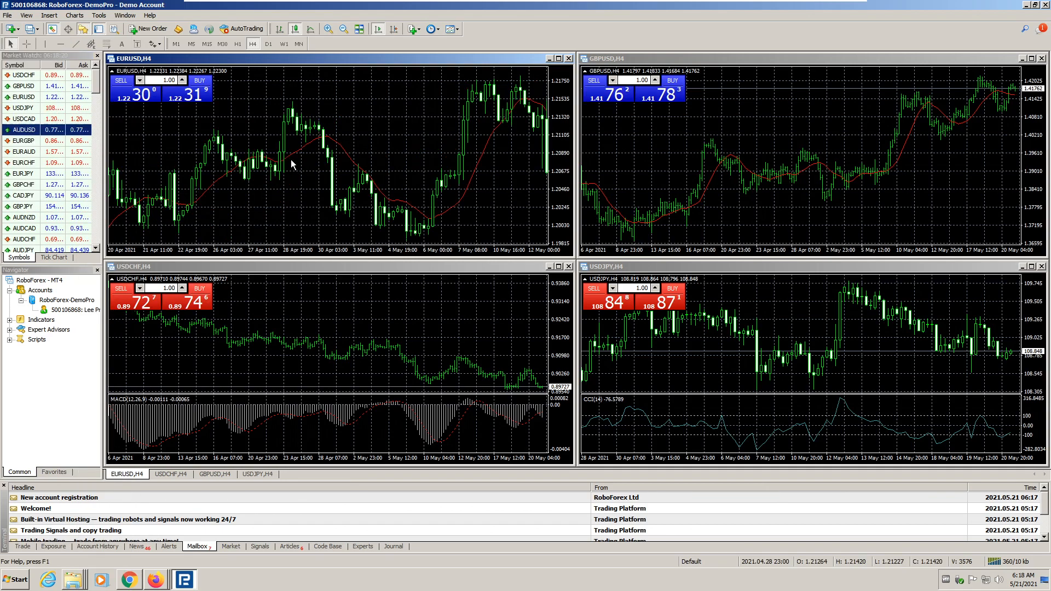
Switch to the Alpari terminal, dismiss the authorization prompt and start Open an Account
left_click(184, 578)
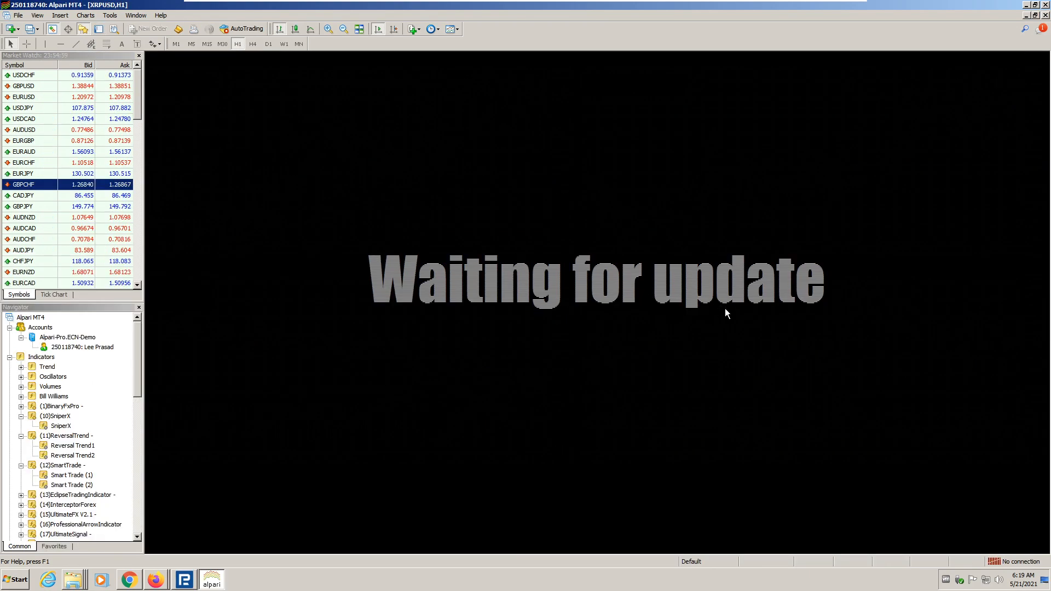
mouse_move(1021, 562)
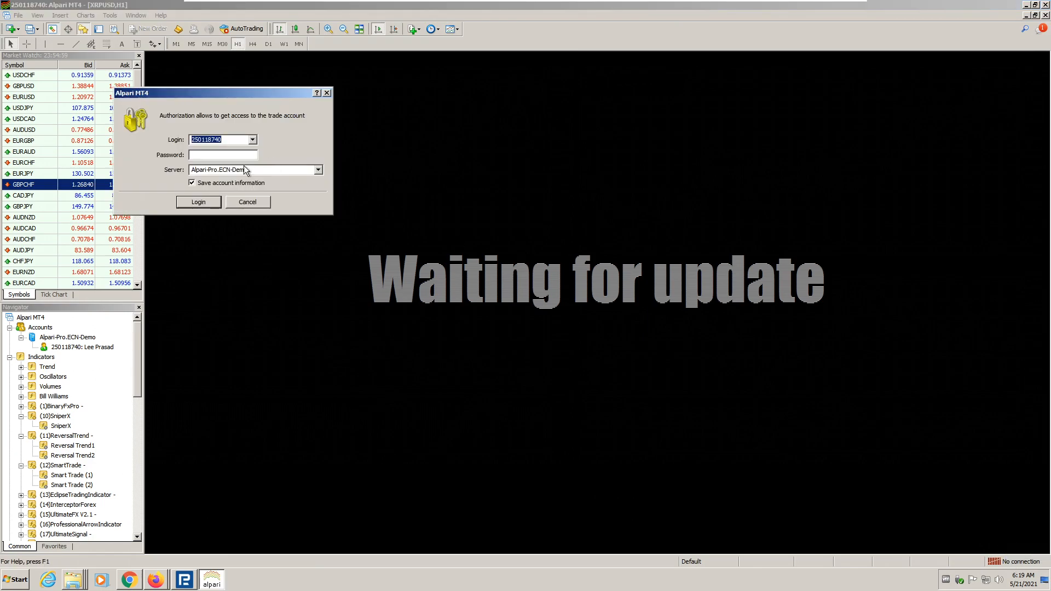
left_click(198, 202)
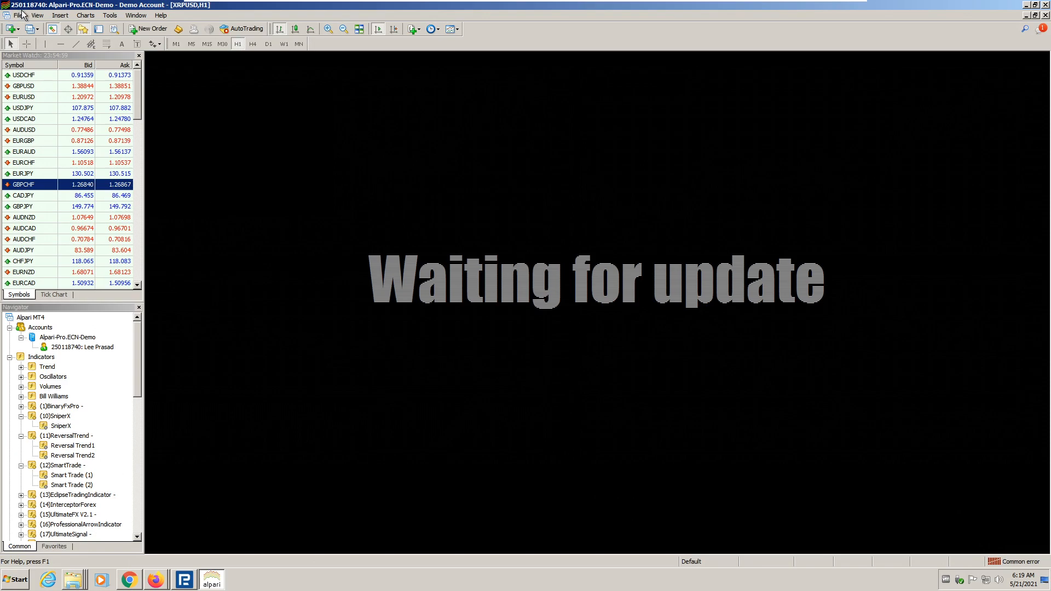
left_click(22, 16)
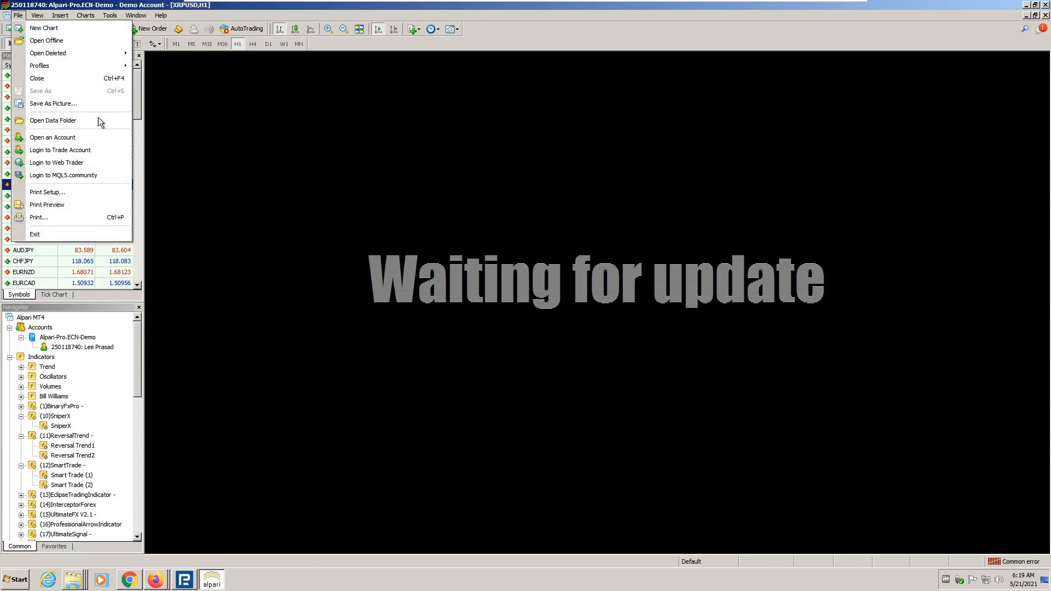
left_click(52, 137)
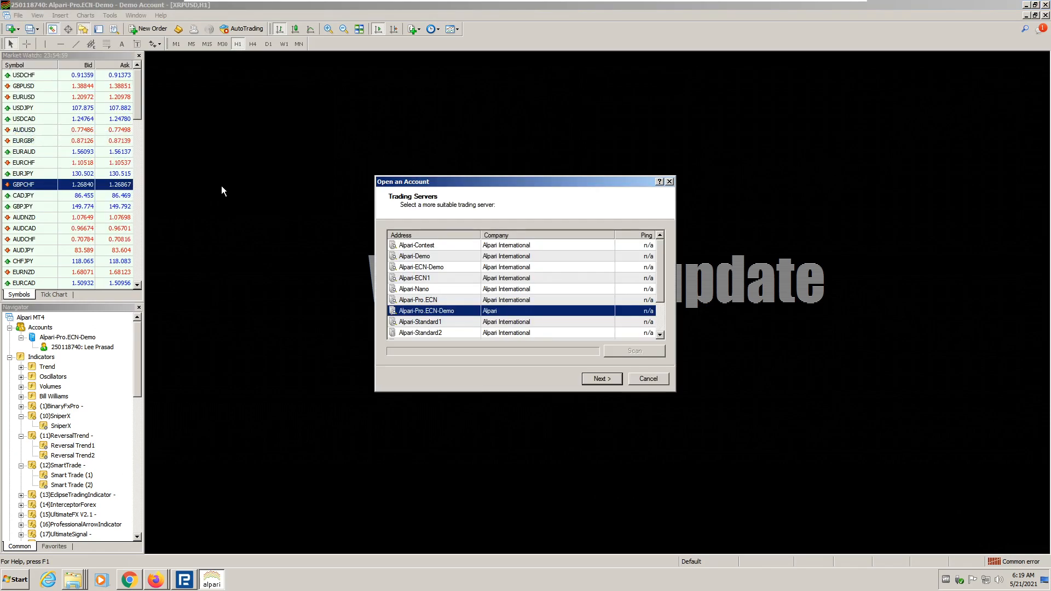
Register the Alpari-Pro.ECN-Demo account with 5000 USD deposit and 1:500 leverage and log in
left_click(602, 377)
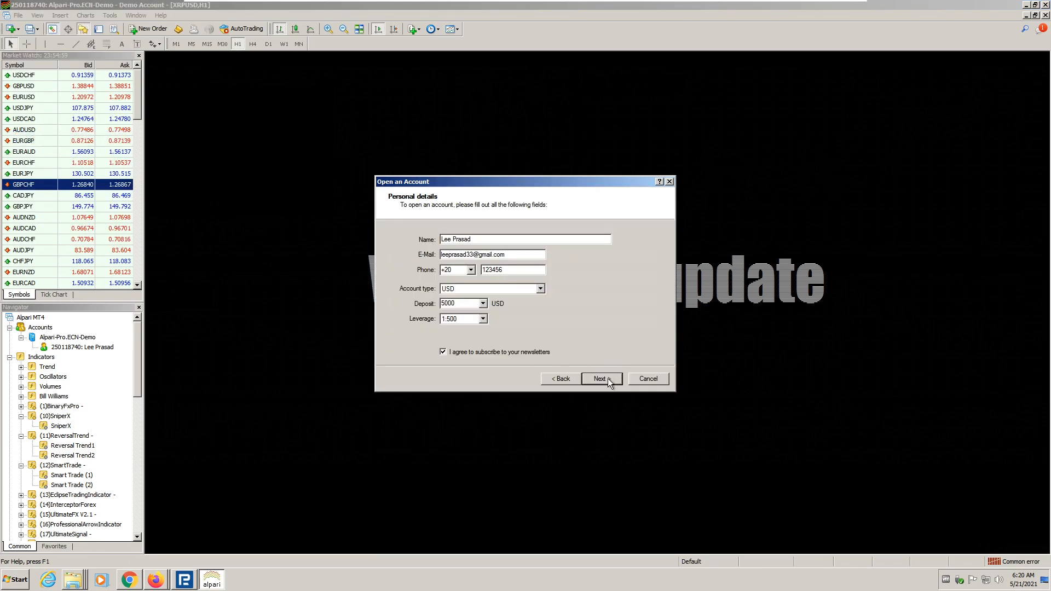
left_click(603, 379)
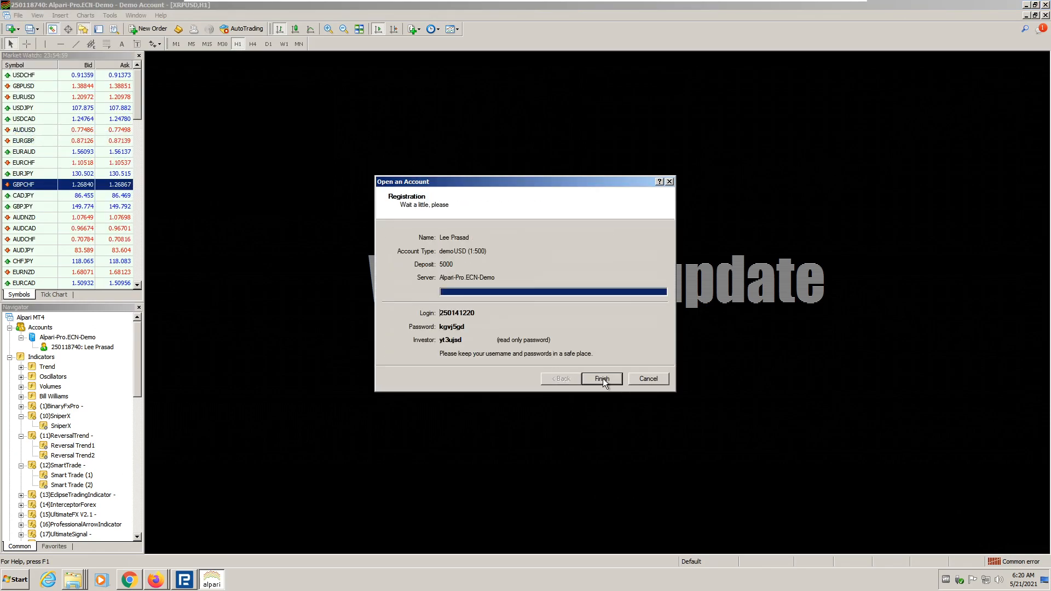
left_click(601, 379)
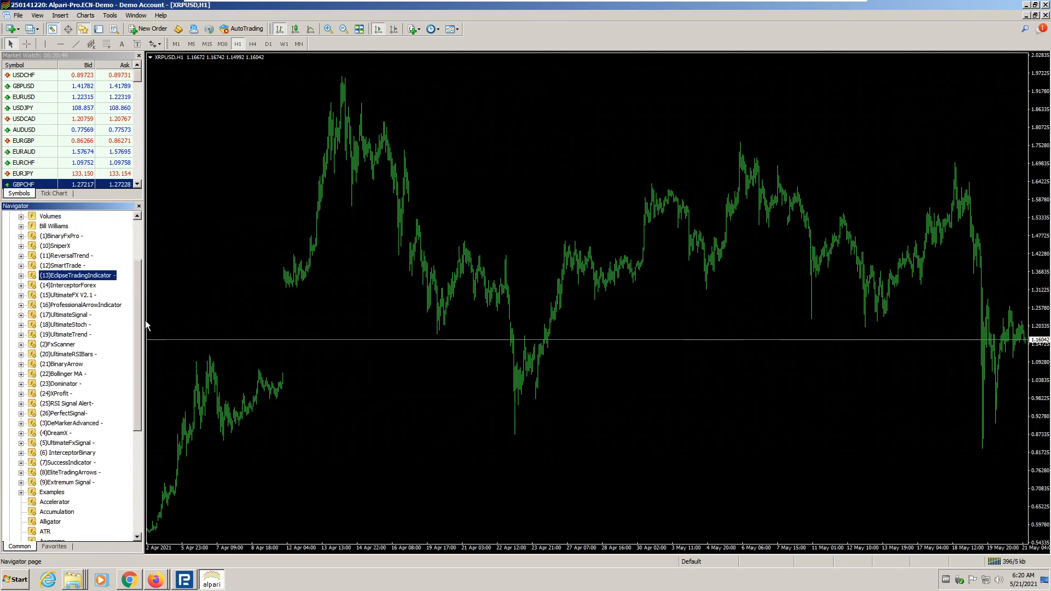
Go from the terminal's data folder into MQL4 > Indicators in Explorer
left_click(17, 16)
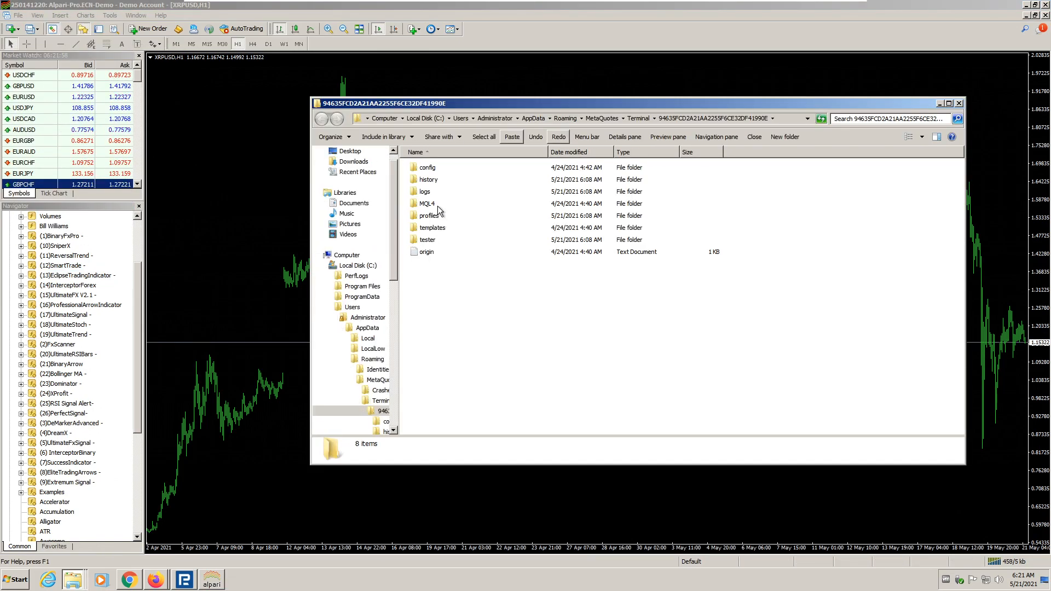
double_click(426, 204)
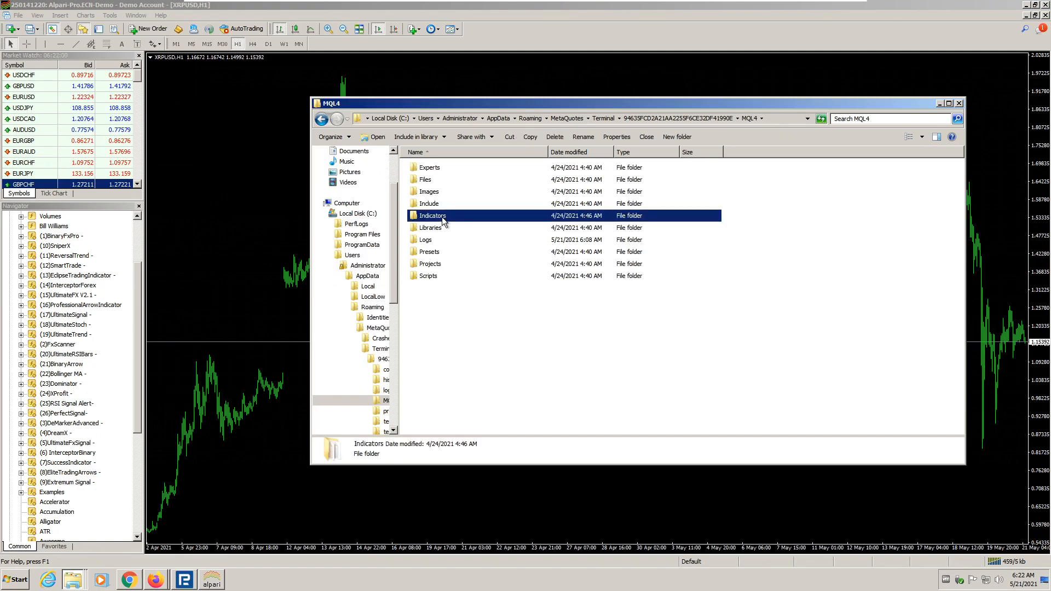
double_click(431, 216)
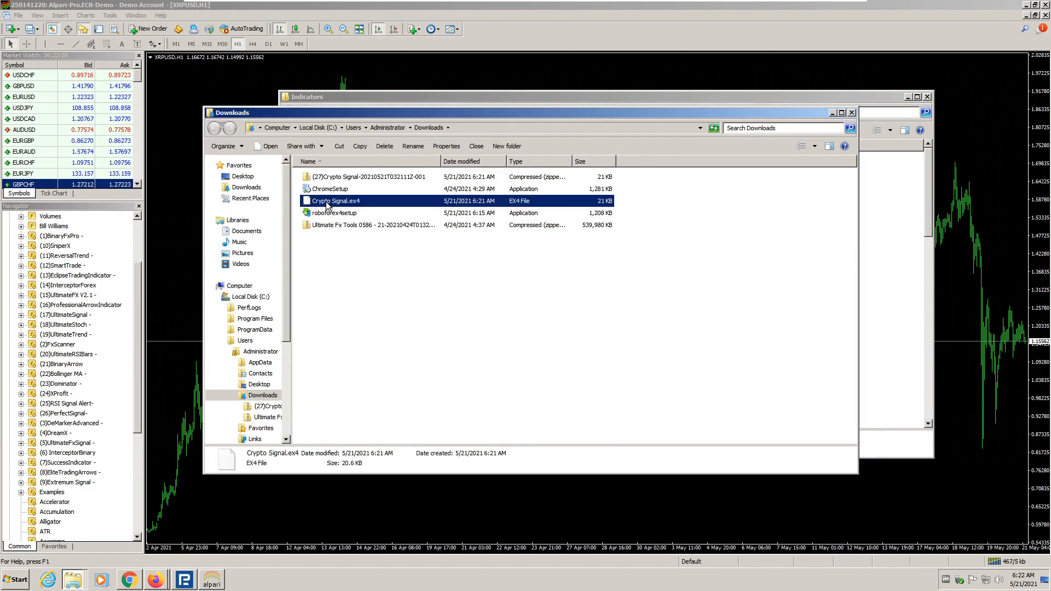
mouse_move(907, 263)
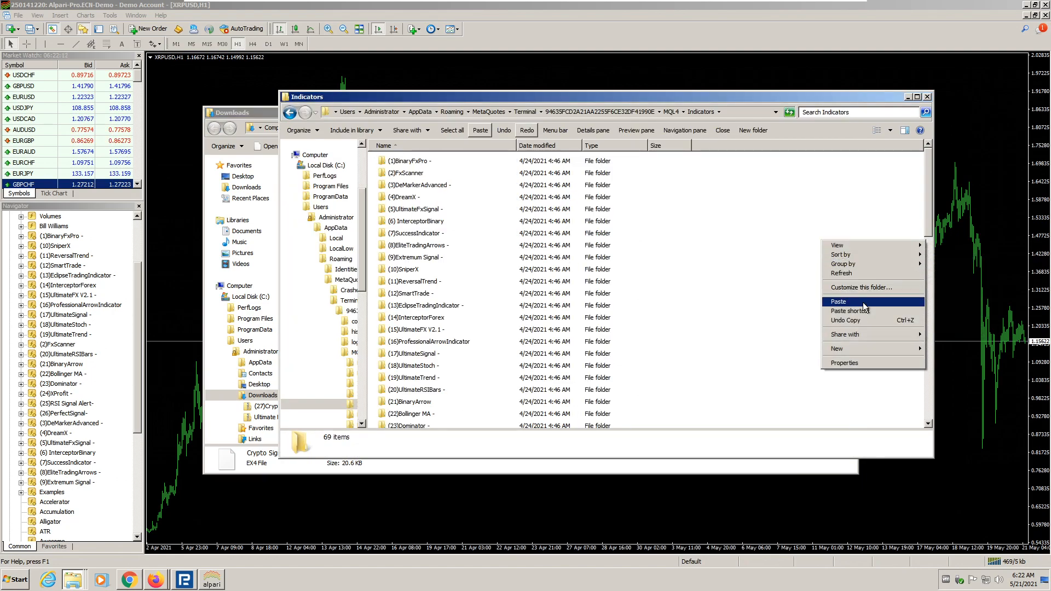
Paste Crypto Signal.ex4 into the Indicators folder and close Explorer
left_click(839, 301)
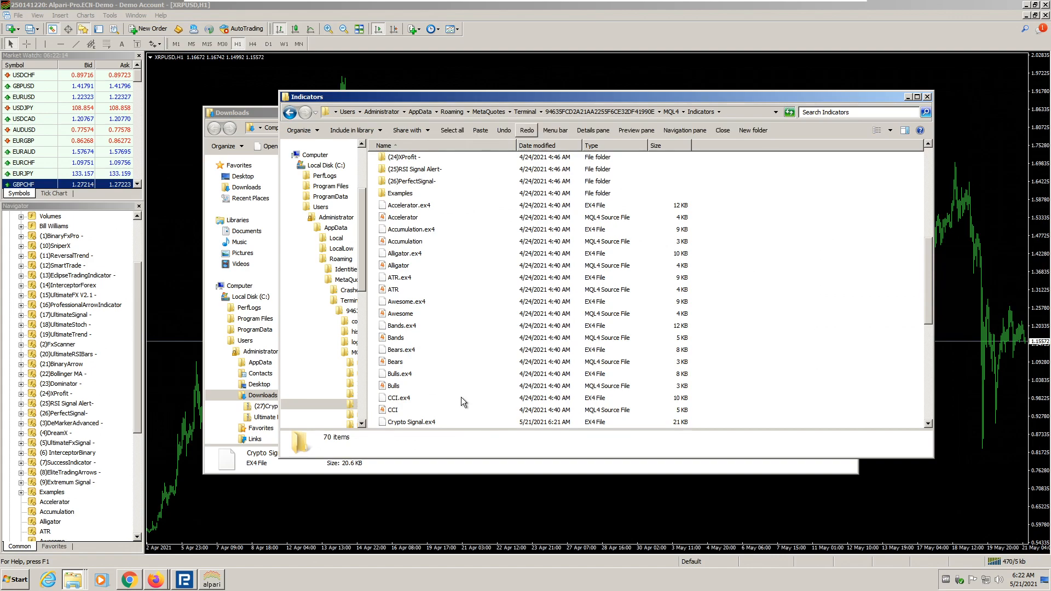
scroll("down", 3)
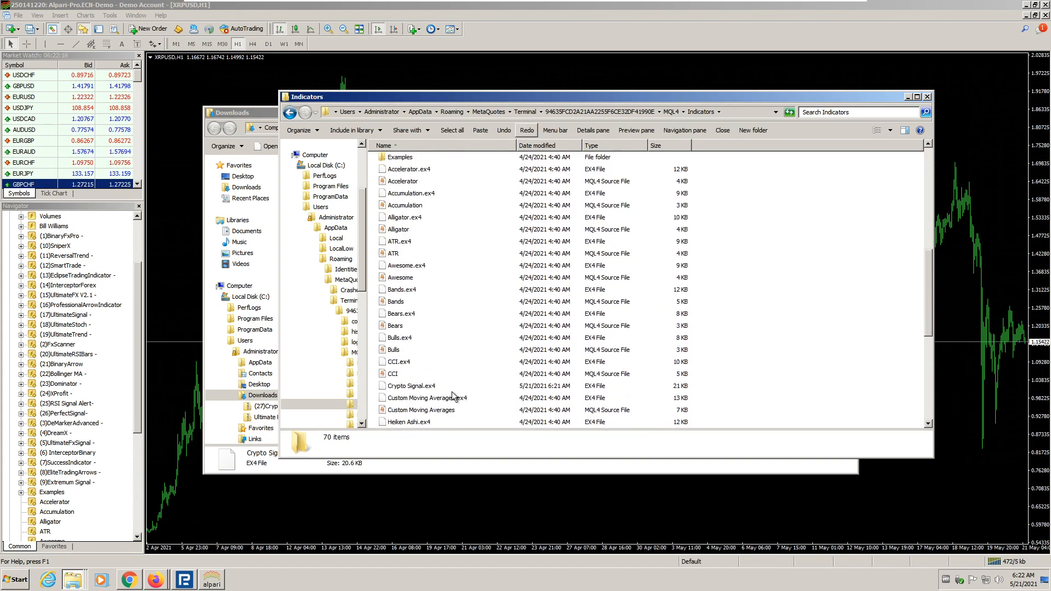
scroll("down", 3)
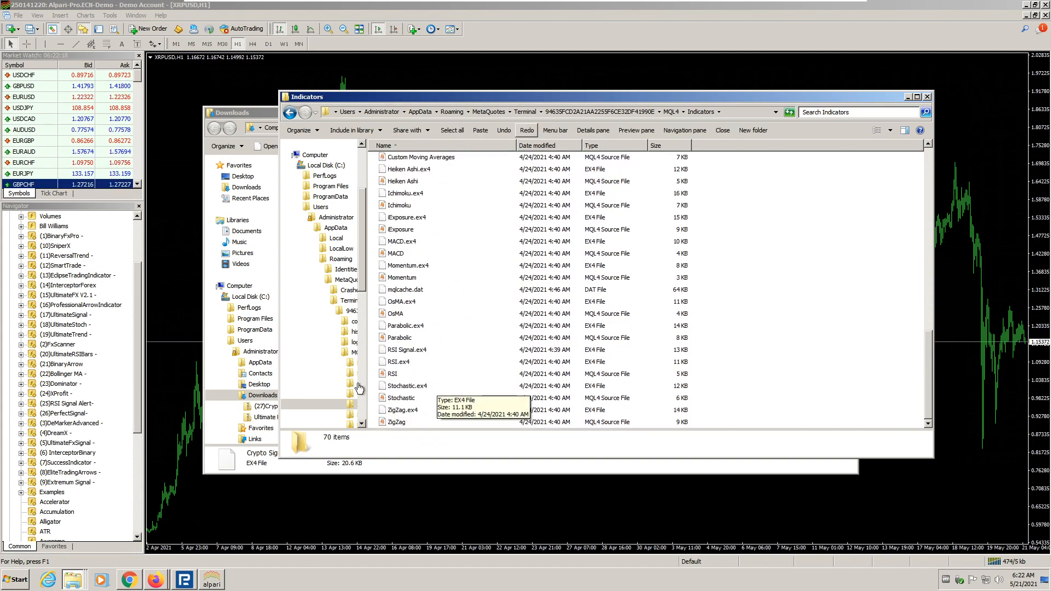
left_click(928, 96)
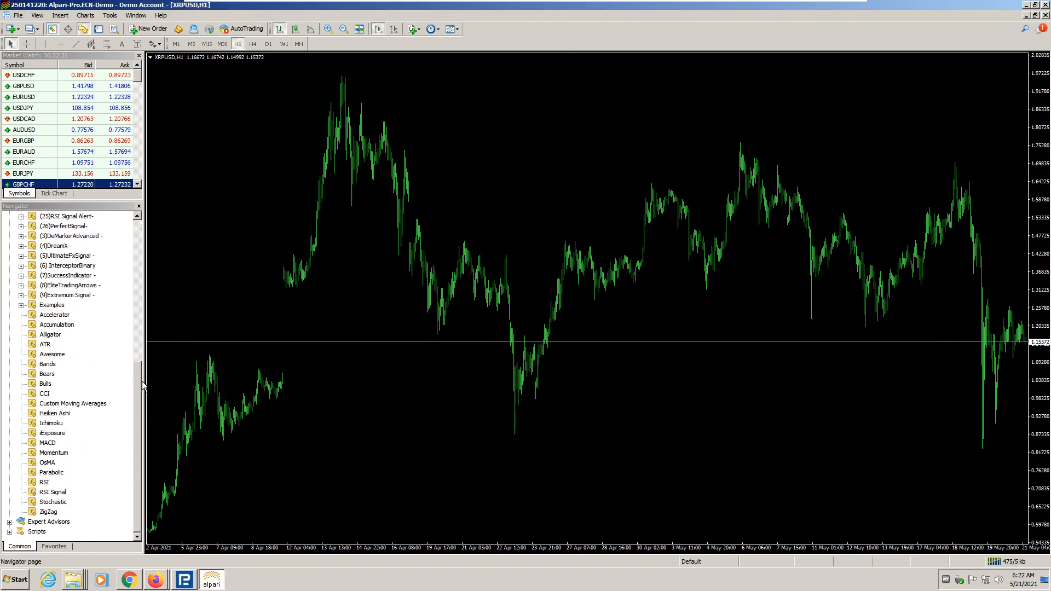
Refresh the Navigator and attach Crypto Signal to the XRPUSD H1 chart with default settings
right_click(61, 316)
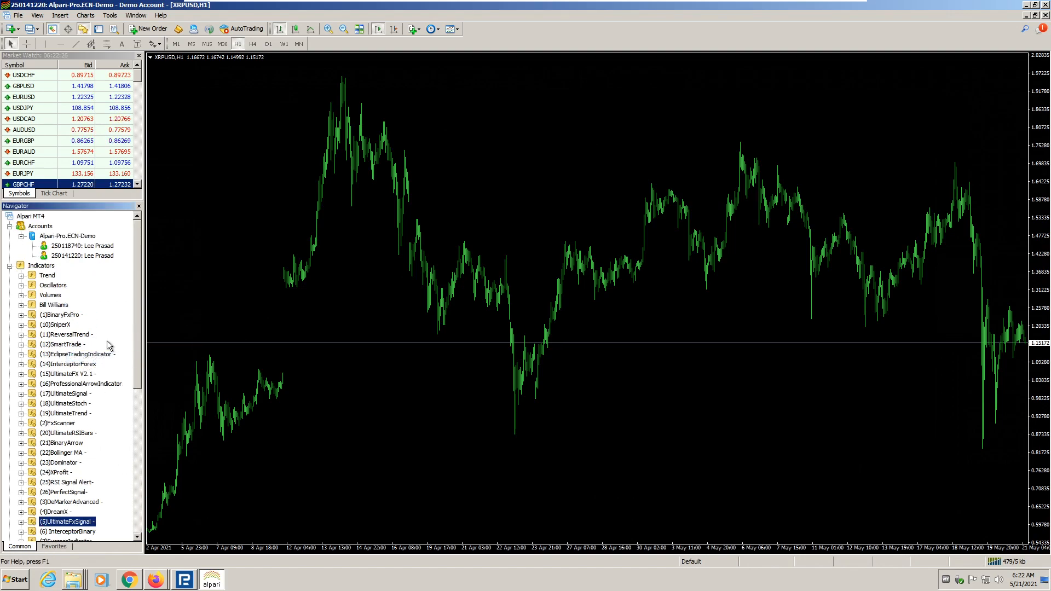
scroll("down", 3)
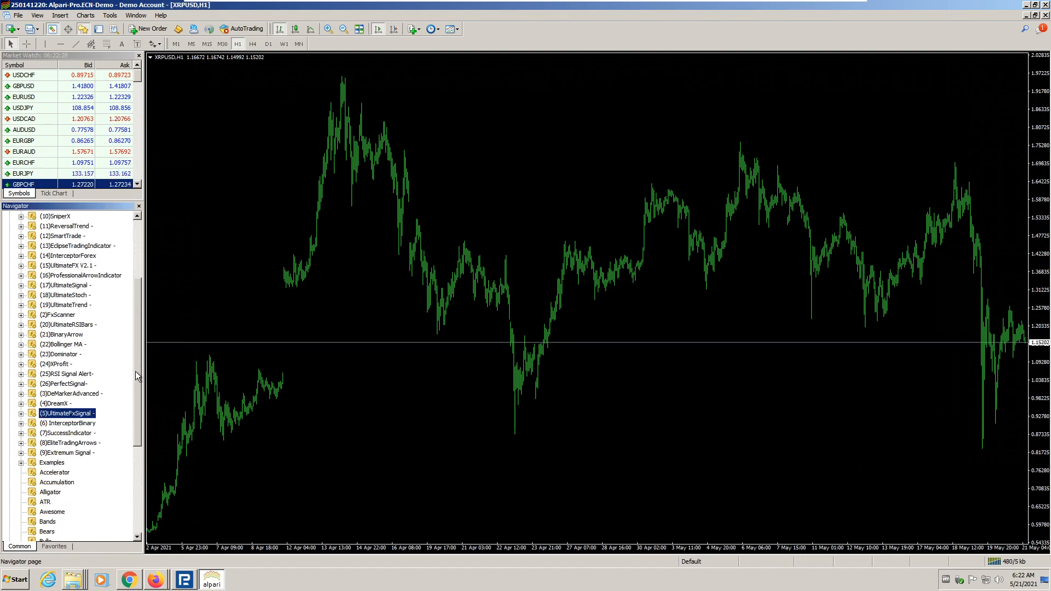
scroll("down", 3)
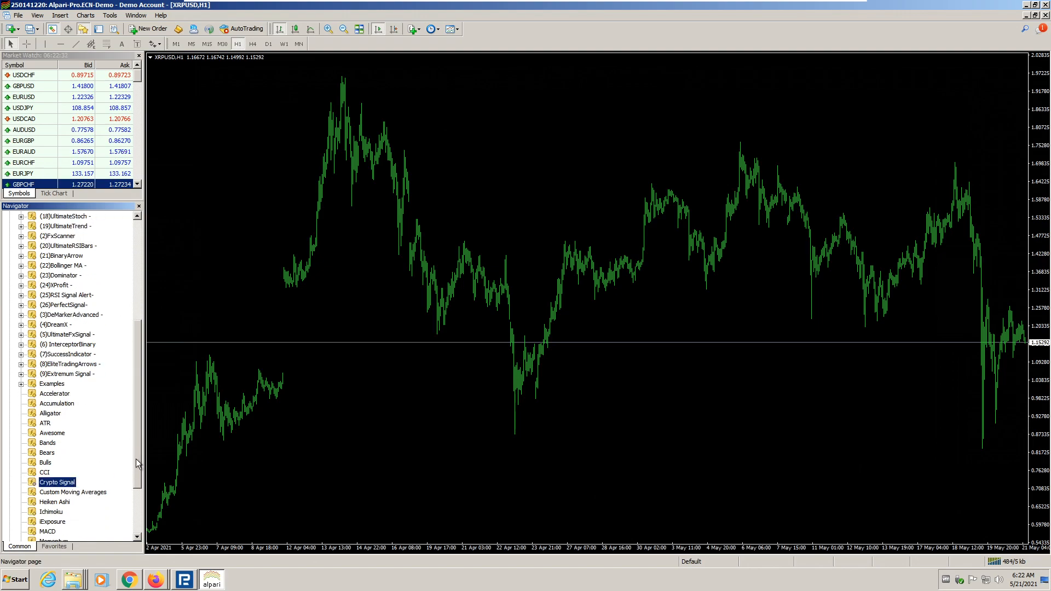
scroll("down", 3)
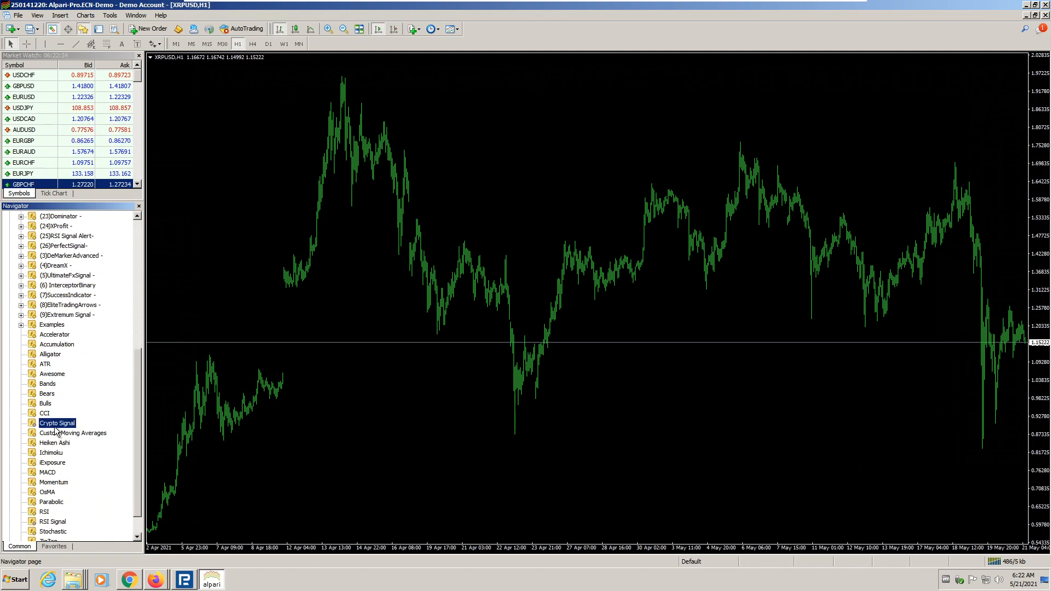
double_click(57, 422)
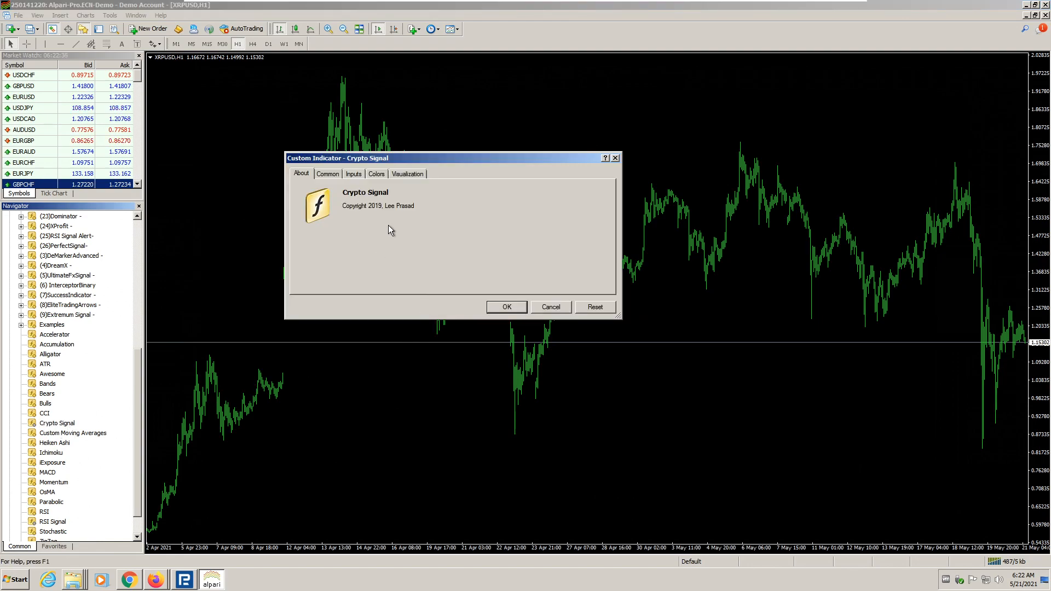
left_click(507, 307)
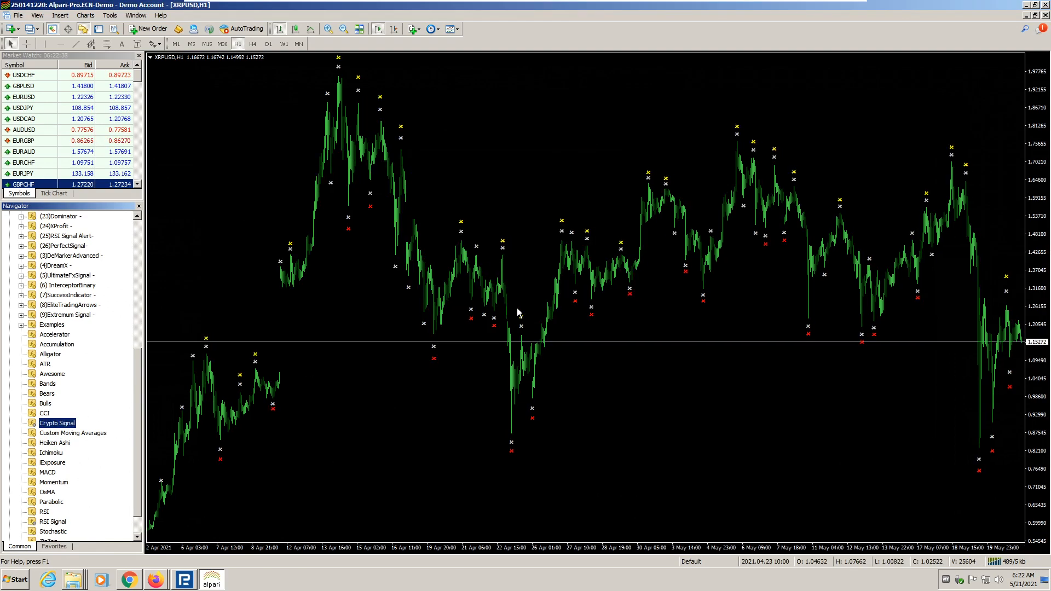